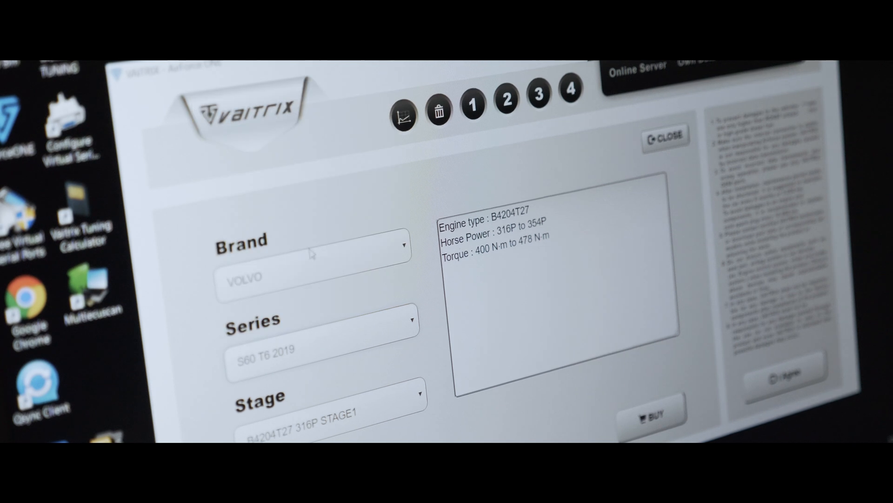
- Start buying the selected Volvo S60 T6 2019 Stage 1 map, accept the agreement warning, and focus the serial number field
click(654, 414)
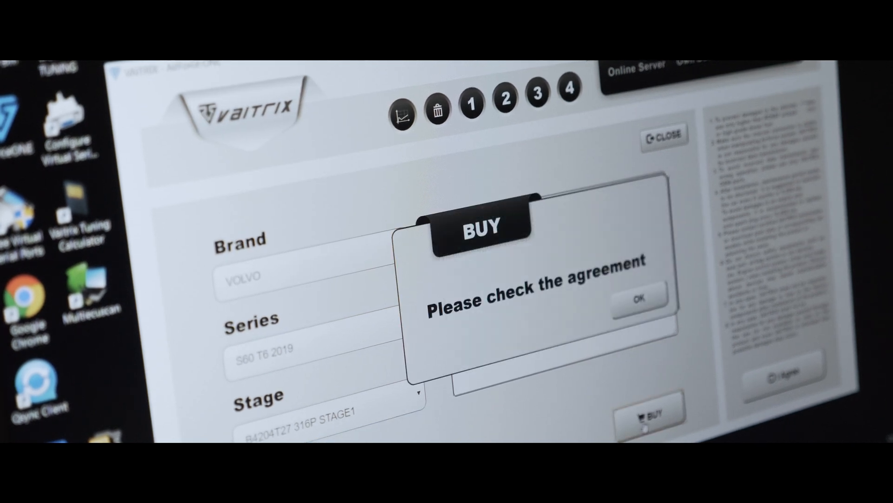
click(637, 300)
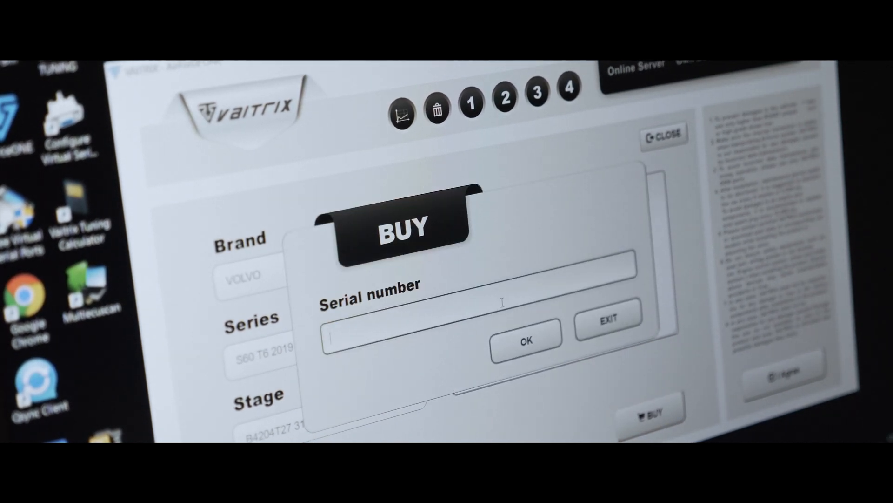
click(525, 338)
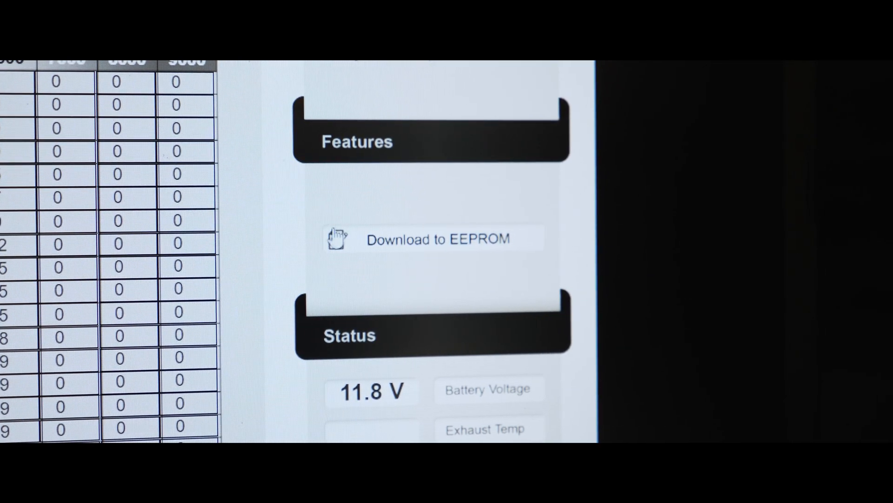
- Download the purchased map to the EEPROM and acknowledge the Finished notice
click(437, 238)
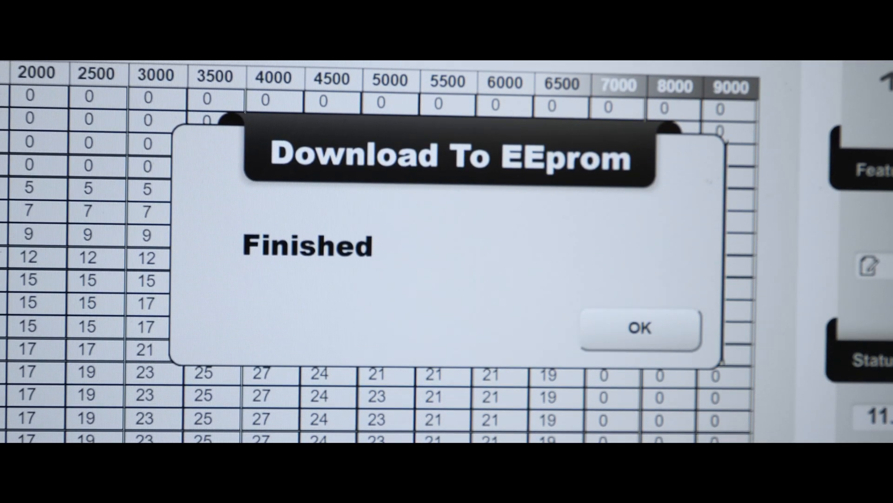
click(639, 328)
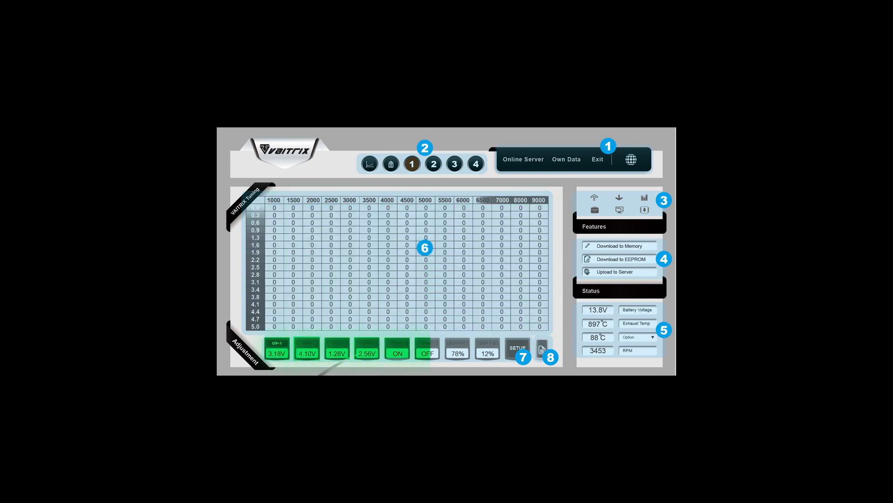
- Show the live operating overlay on the table, then switch to the data-log graph of OP-1 to OP-4 outputs
click(458, 348)
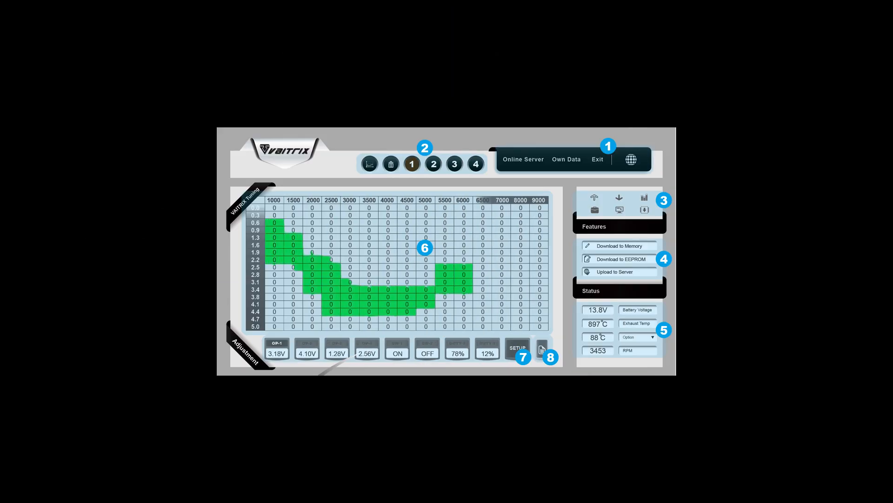
click(369, 164)
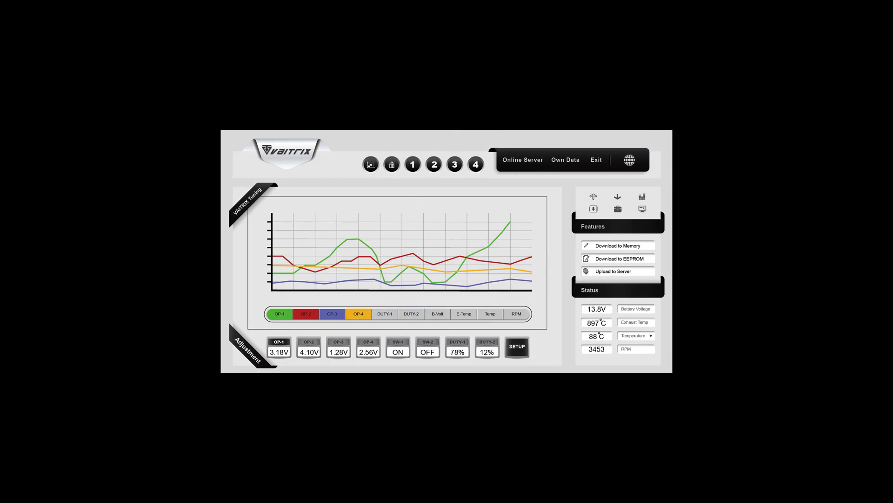